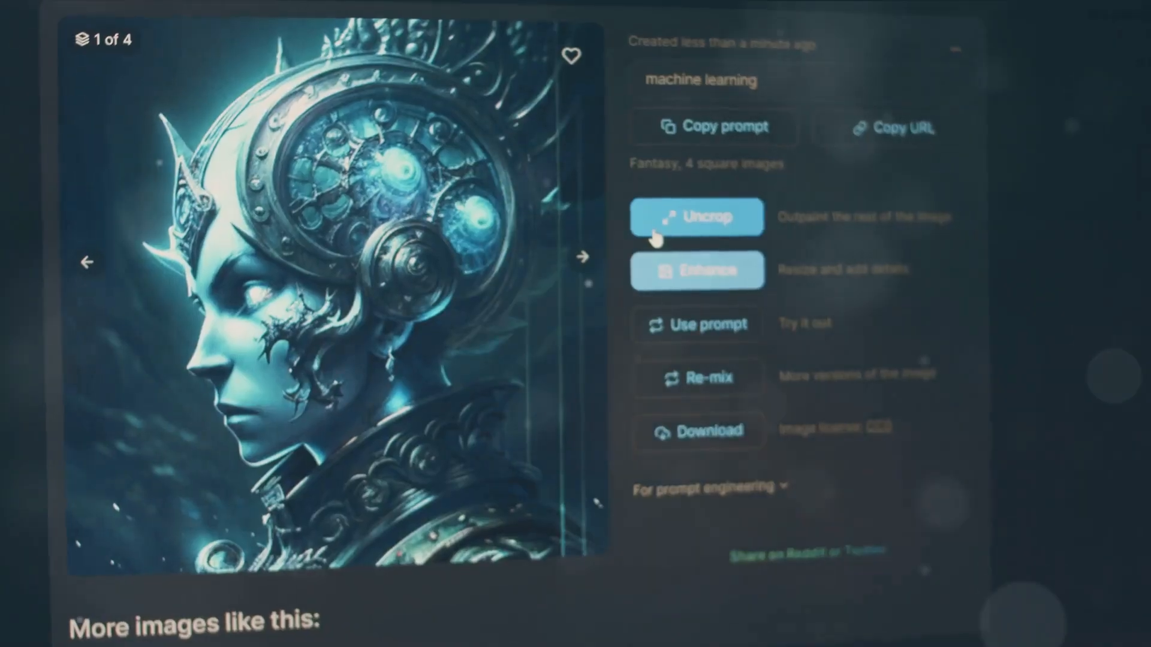
Step: Advance the viewer from image 1 to image 2 of the four 'machine learning' results
{"action": "left_click", "coordinate": [582, 256]}
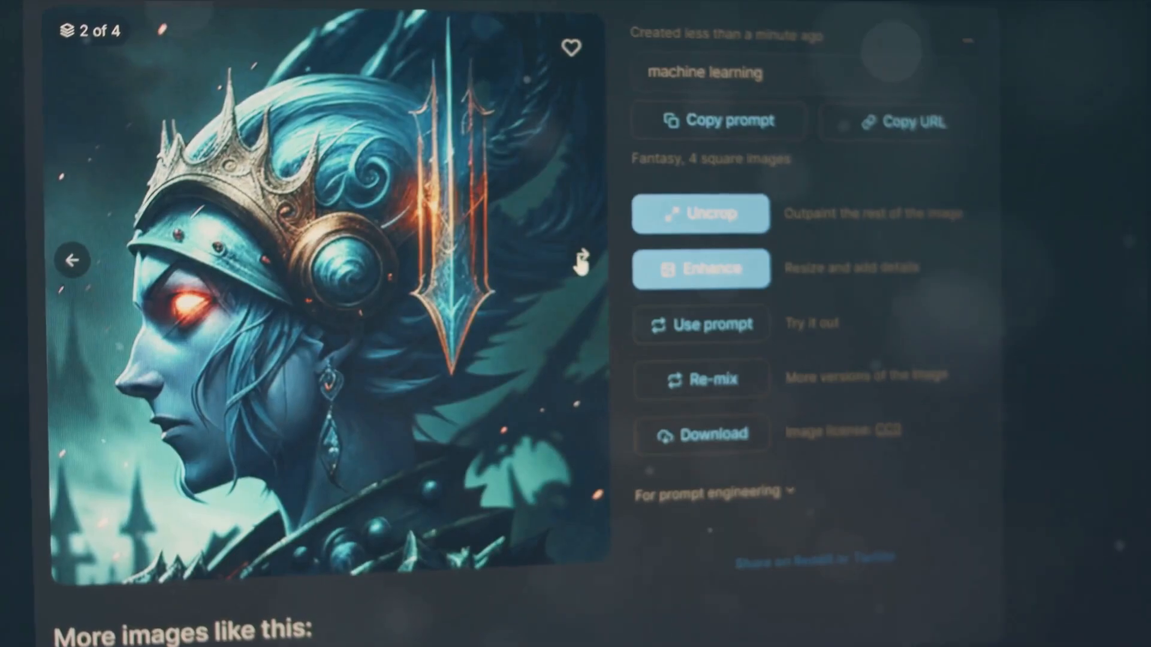